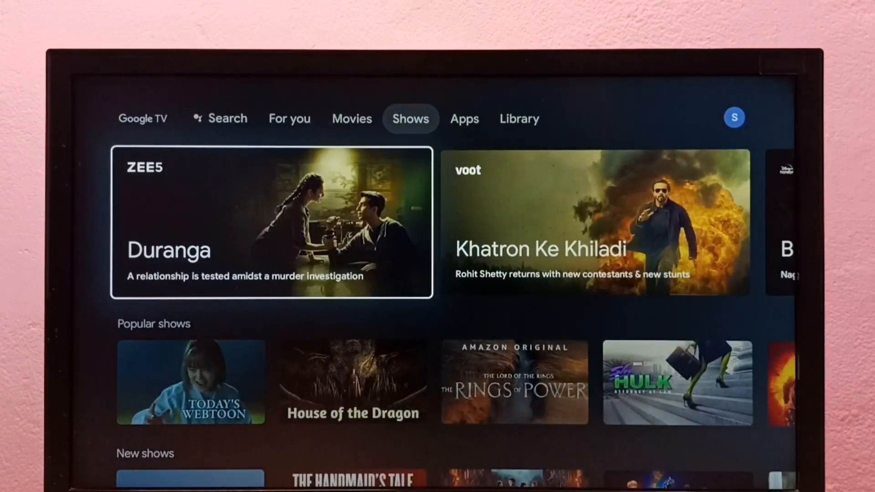
Step: Reach the device Settings from the profile panel and go into System > About
{"action": "left_click", "coordinate": [518, 119]}
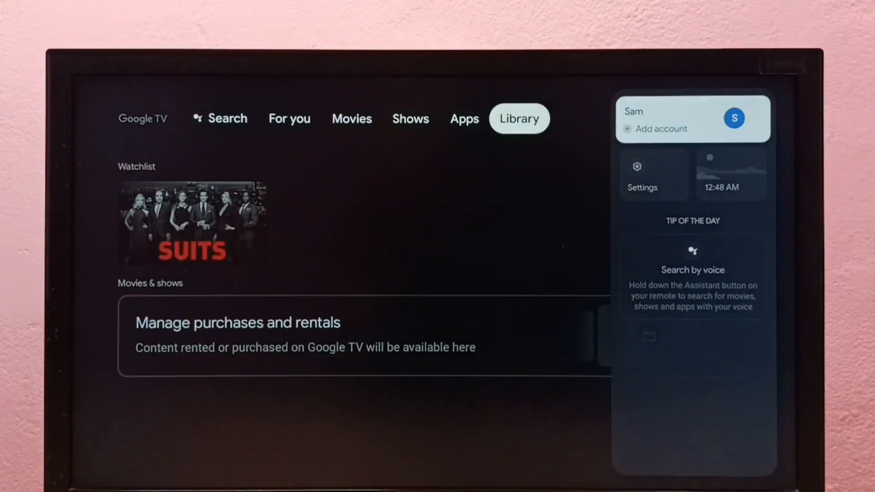
{"action": "left_click", "coordinate": [653, 174]}
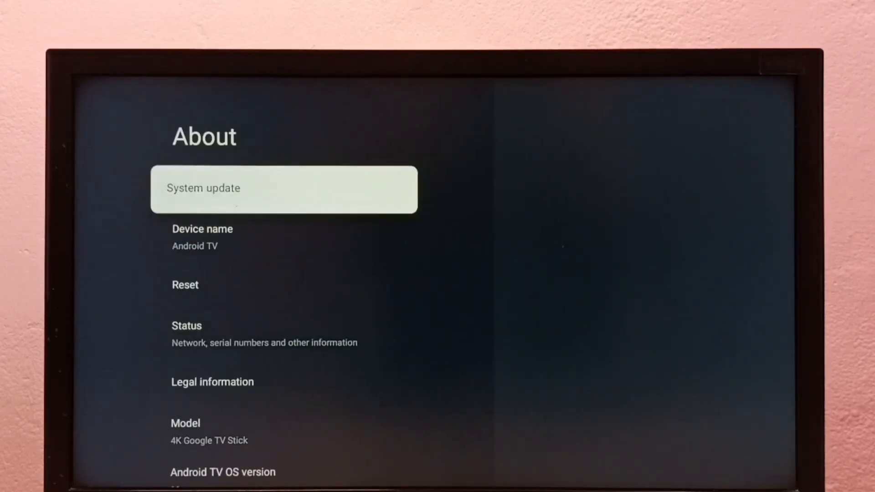
Step: Scroll the About list to its end where Android TV OS build is listed
{"action": "key", "text": "Down"}
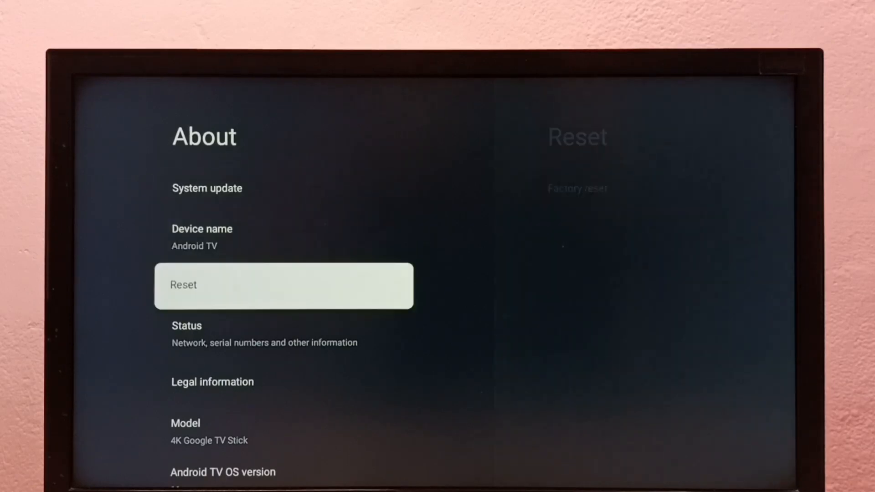
{"action": "scroll", "scroll_direction": "down", "scroll_amount": 3}
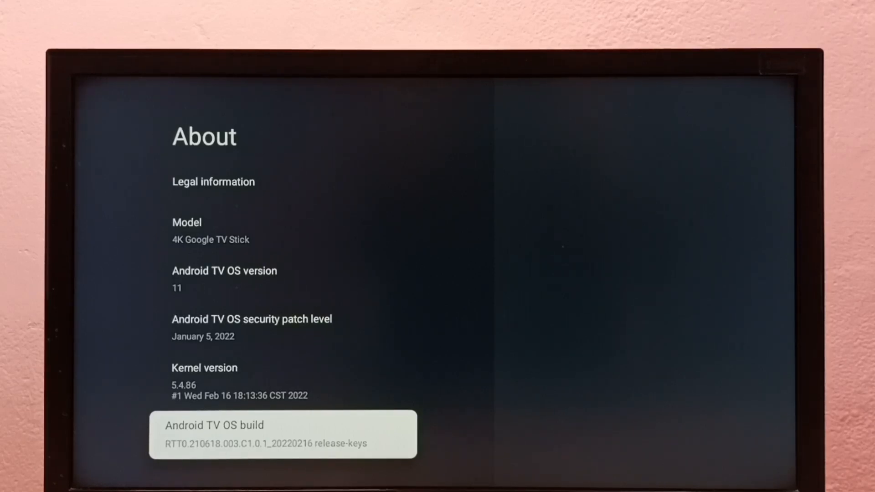
Step: Select Android TV OS build repeatedly until 'You are now a developer' appears
{"action": "left_click", "coordinate": [284, 434]}
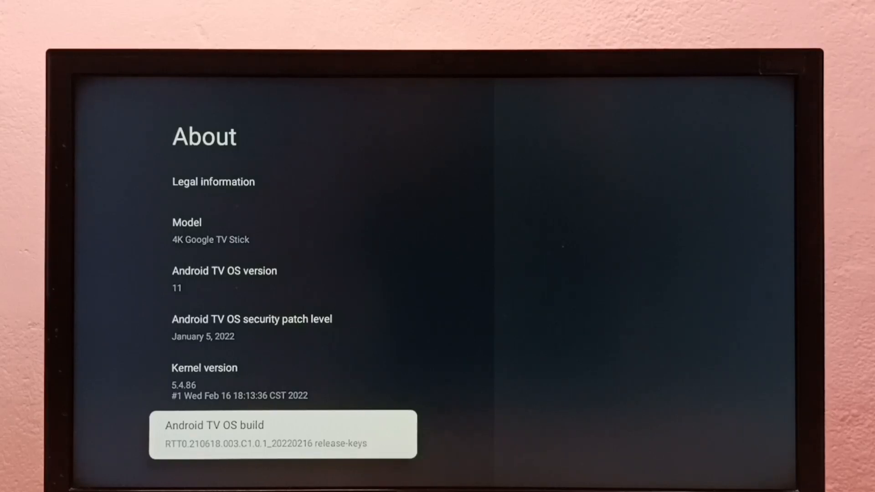
{"action": "key", "text": "Back"}
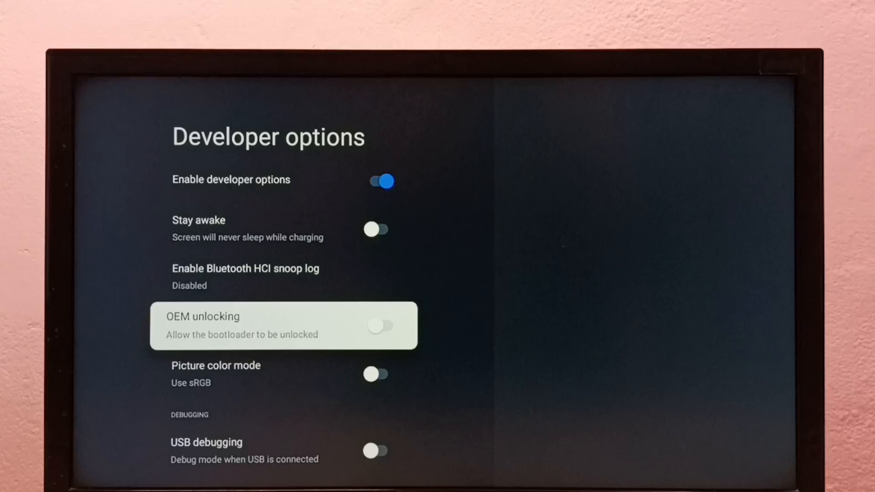
Step: Enable USB debugging with the confirmation prompt, then toggle it off again
{"action": "scroll", "scroll_direction": "down", "scroll_amount": 3}
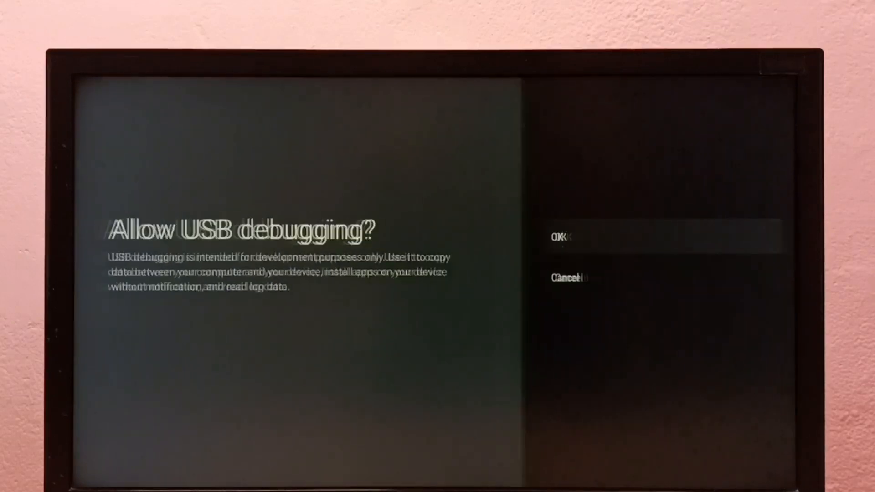
{"action": "left_click", "coordinate": [563, 234]}
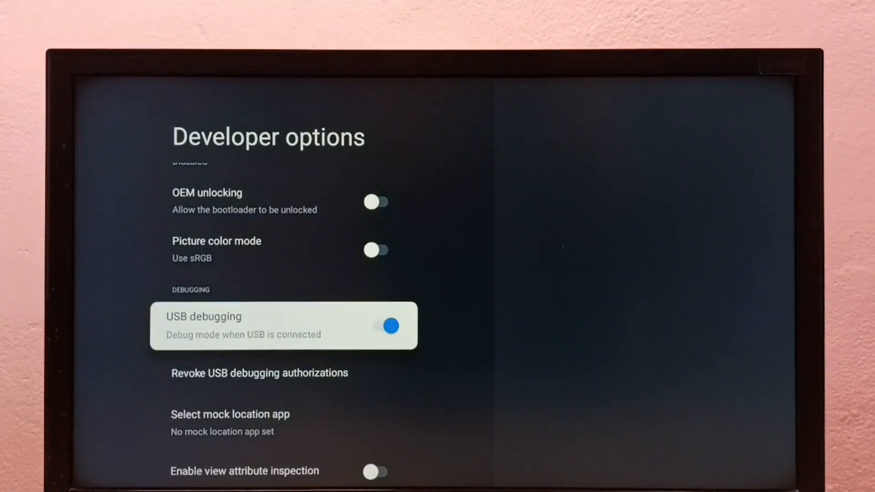
{"action": "left_click", "coordinate": [389, 326]}
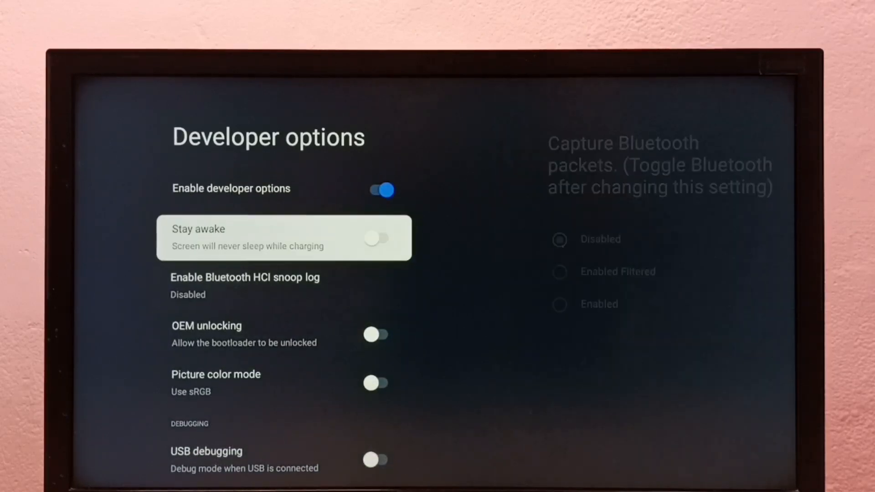
Step: Turn off Enable developer options and return to the home screen's Apps tab
{"action": "key", "text": "up"}
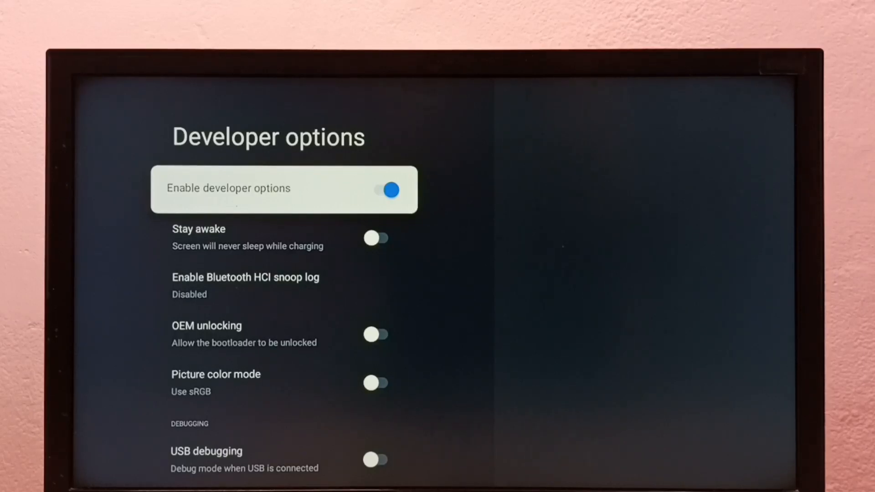
{"action": "left_click", "coordinate": [384, 190]}
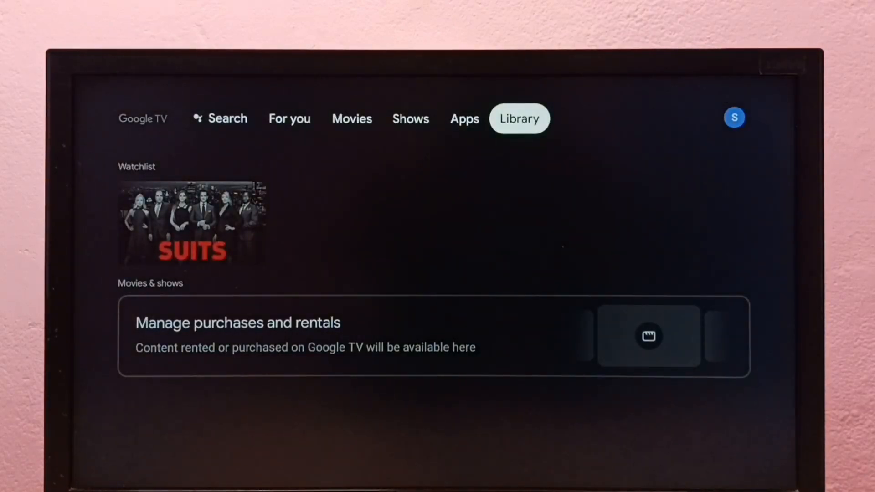
{"action": "left_click", "coordinate": [464, 119]}
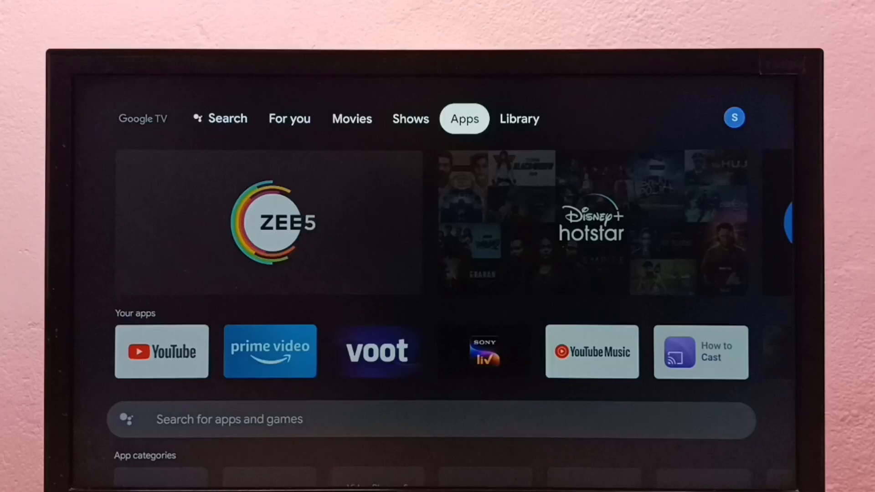